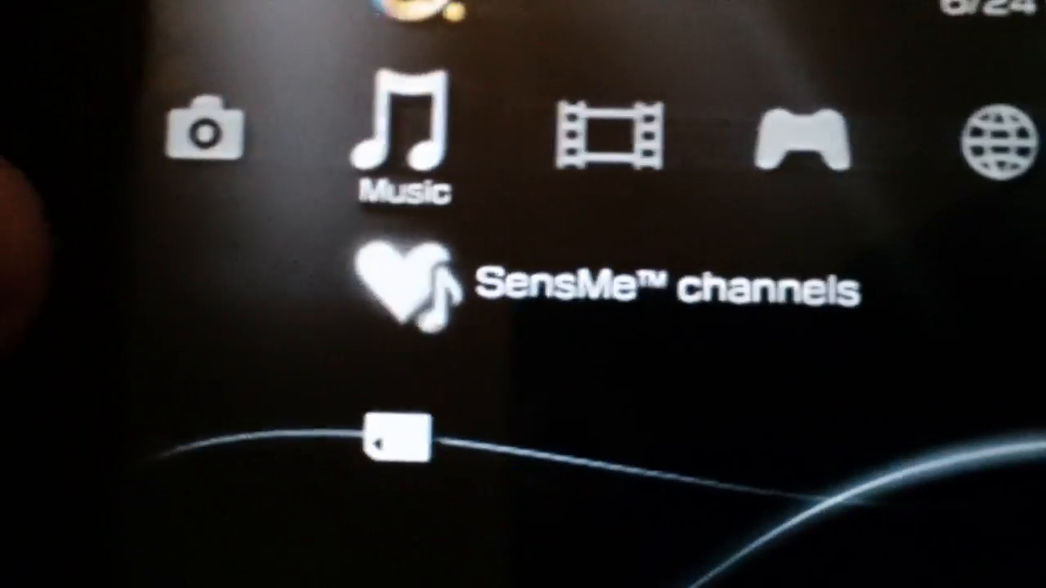
Open the 639PRO_B7 archive in WinRAR and dismiss the trial license reminder
key(Right)
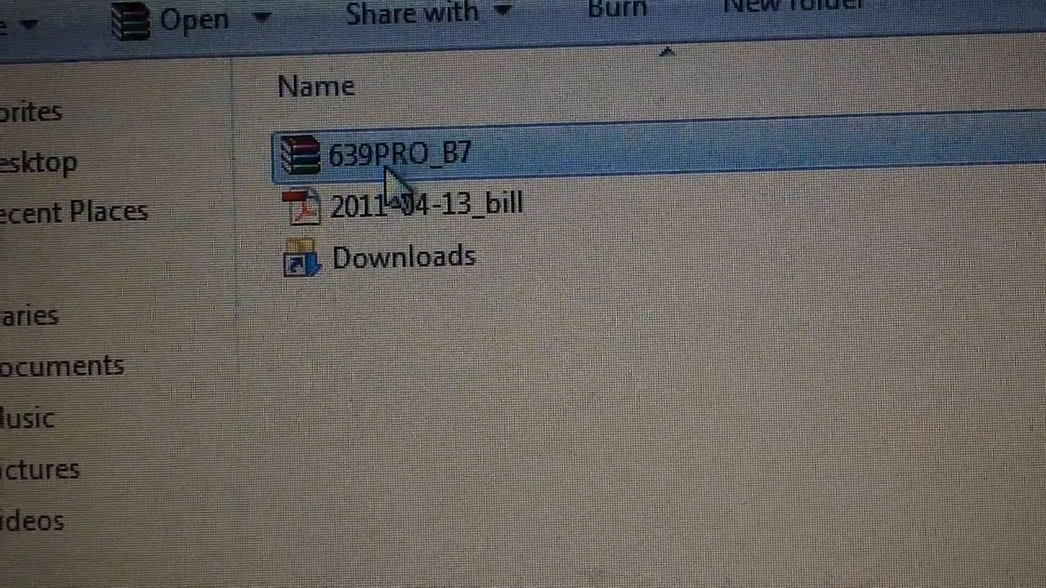
double_click(393, 153)
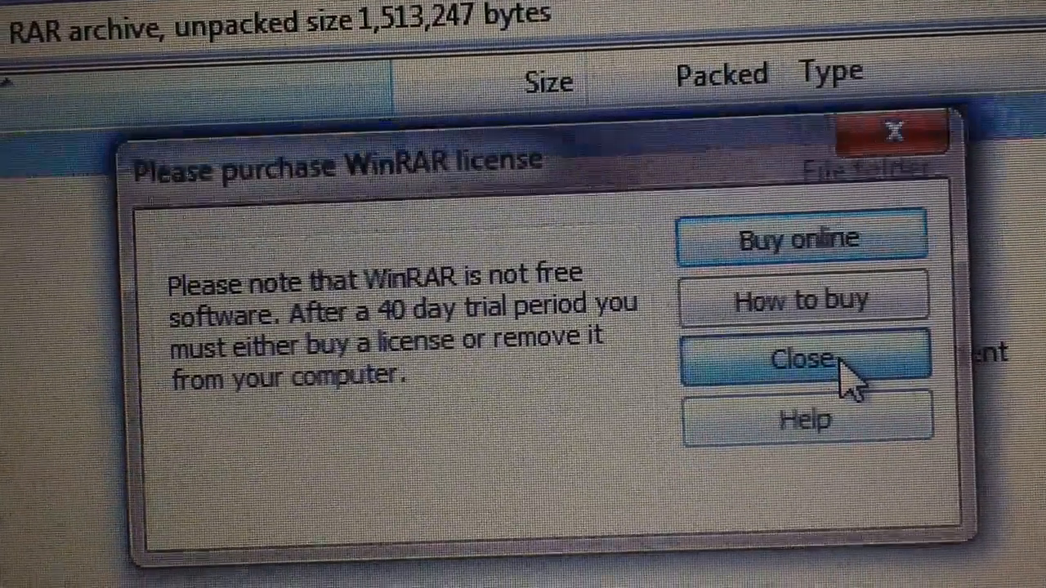
click(801, 360)
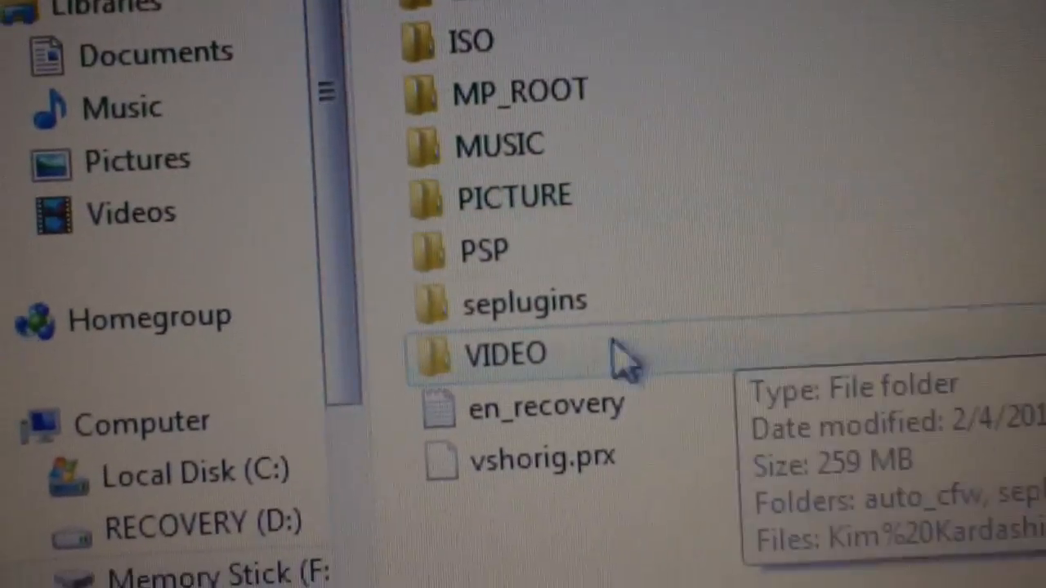
Delete the old CIPL_Flasher and PROUPDATE folders from Memory Stick > PSP > GAME
scroll(down, 3)
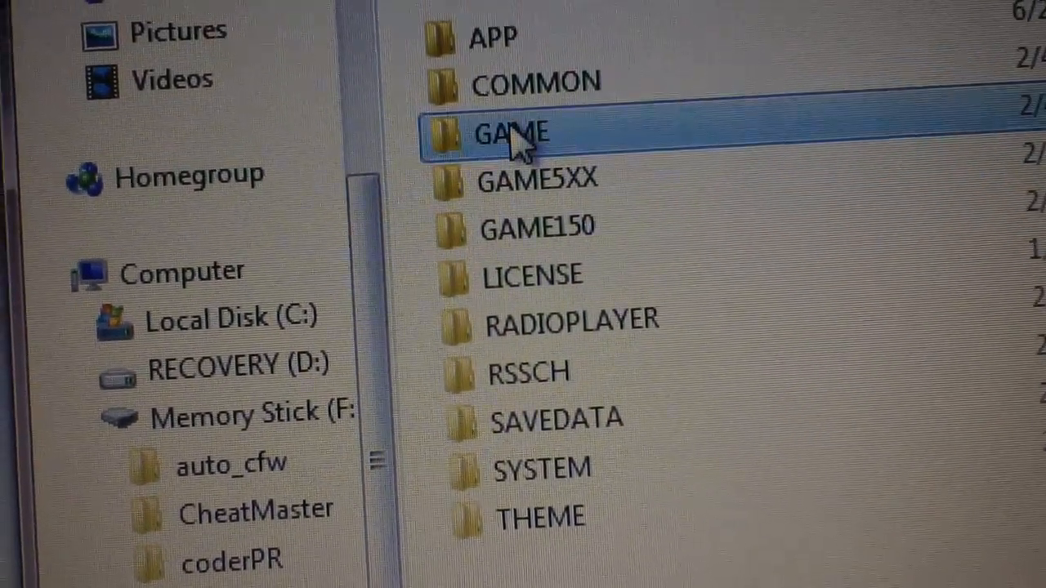
double_click(508, 134)
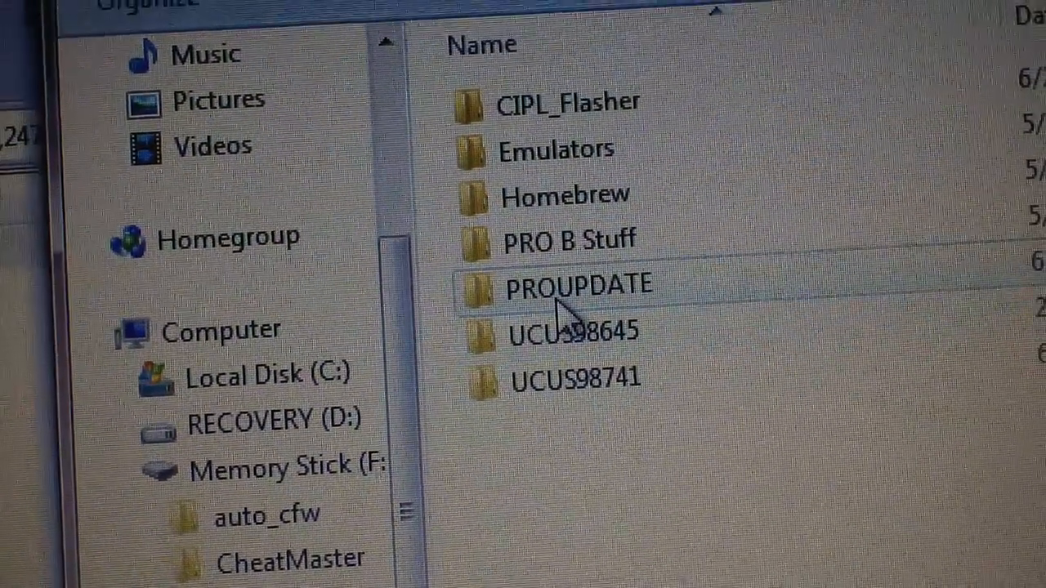
click(572, 286)
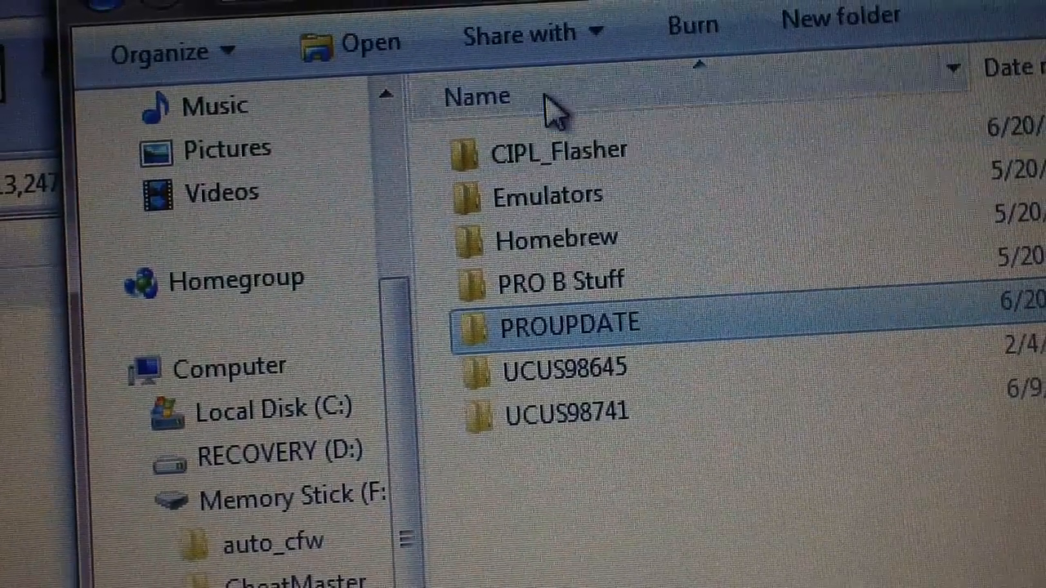
mouse_move(556, 102)
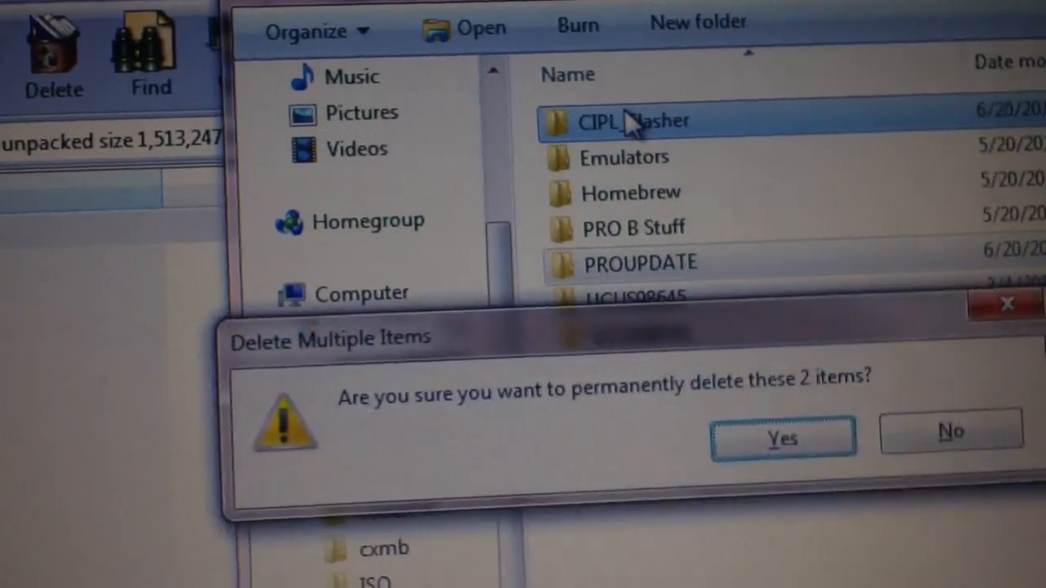
click(782, 438)
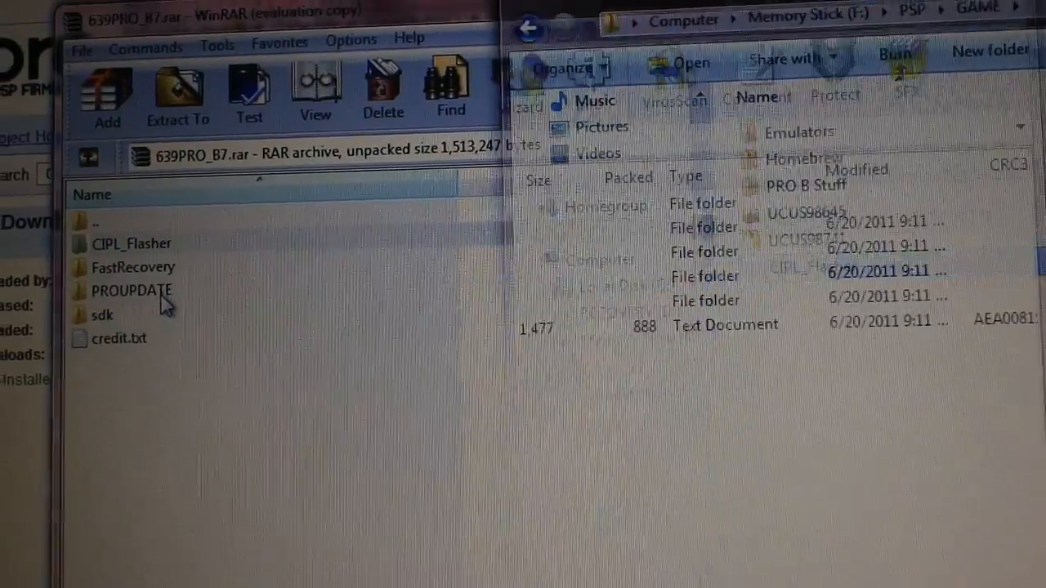
Copy the archive's CIPL_Flasher and PROUPDATE folders into the GAME folder
click(134, 291)
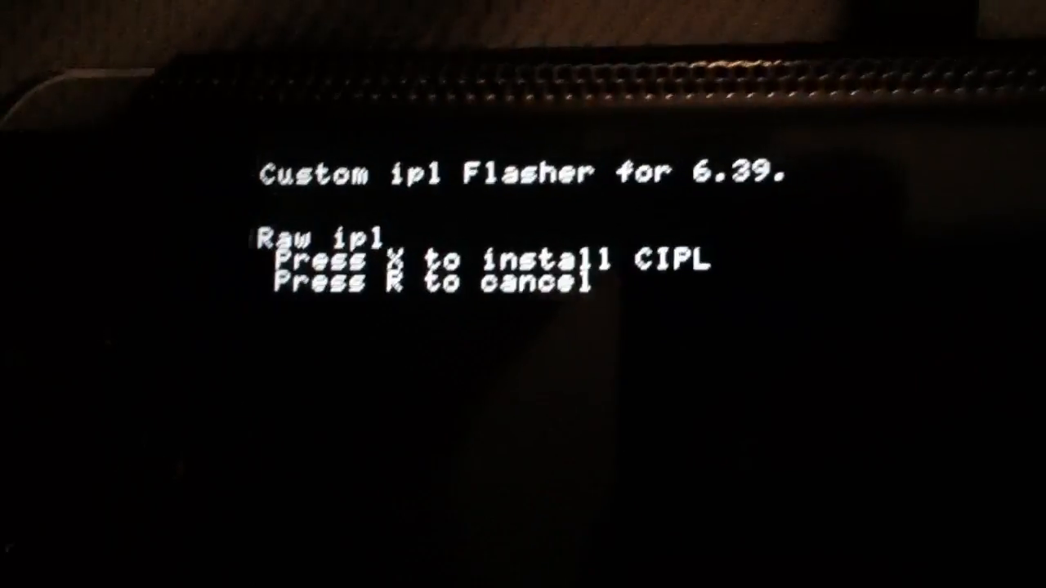
Confirm with X to begin flashing the custom IPL on the 6.39 PSP
key(x)
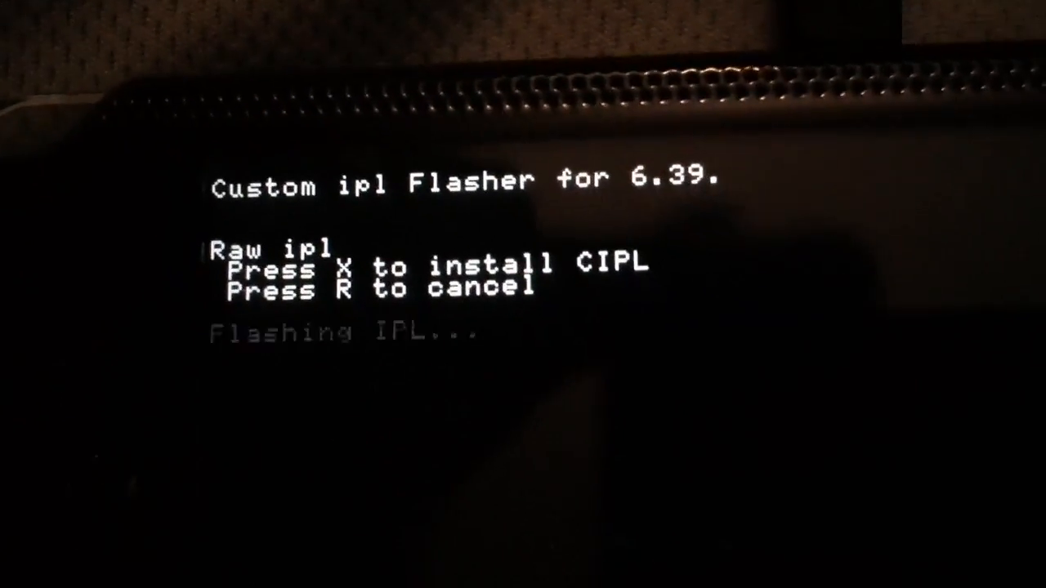